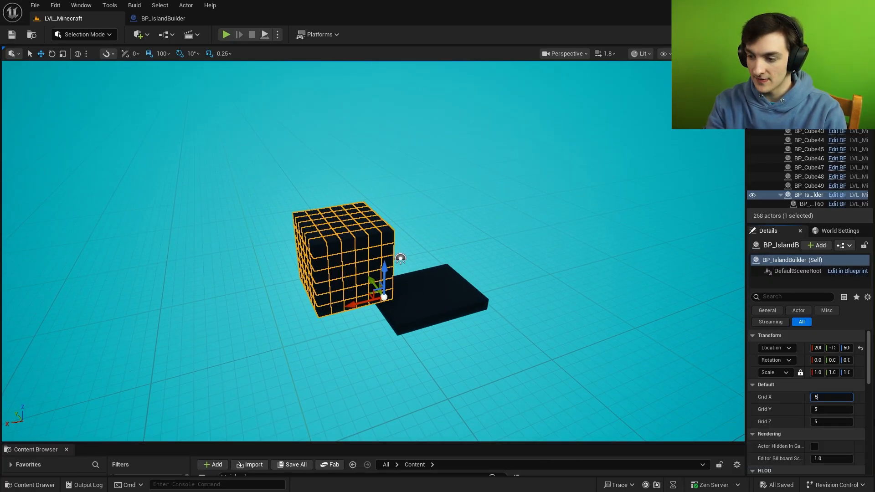
Set the BP_IslandBuilder grid size to 20, frame it, then reduce the grid to 3×3×3
text(20)
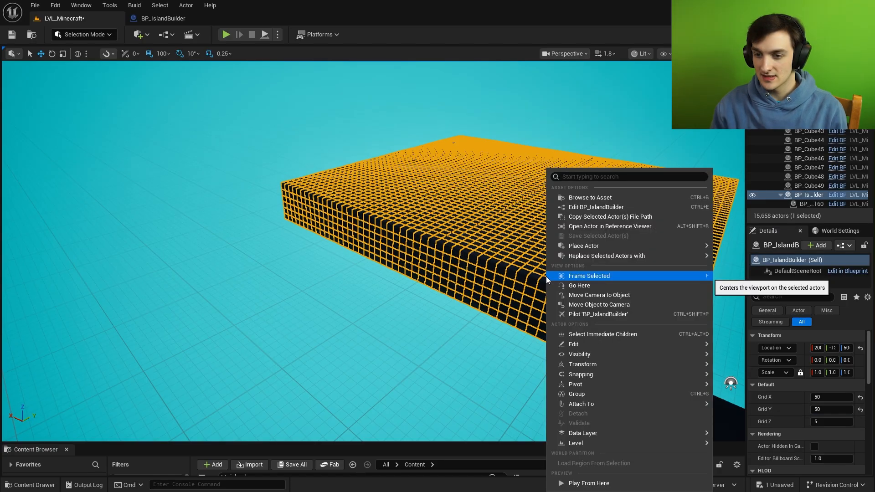
click(589, 276)
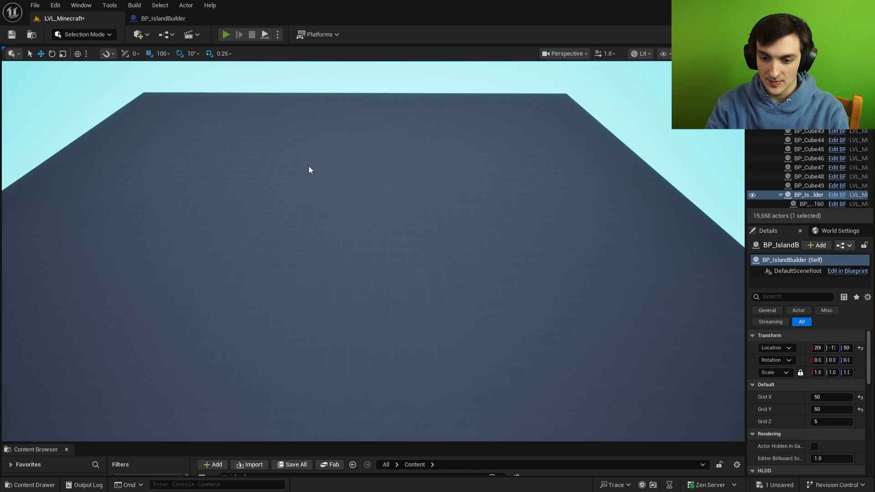
click(226, 34)
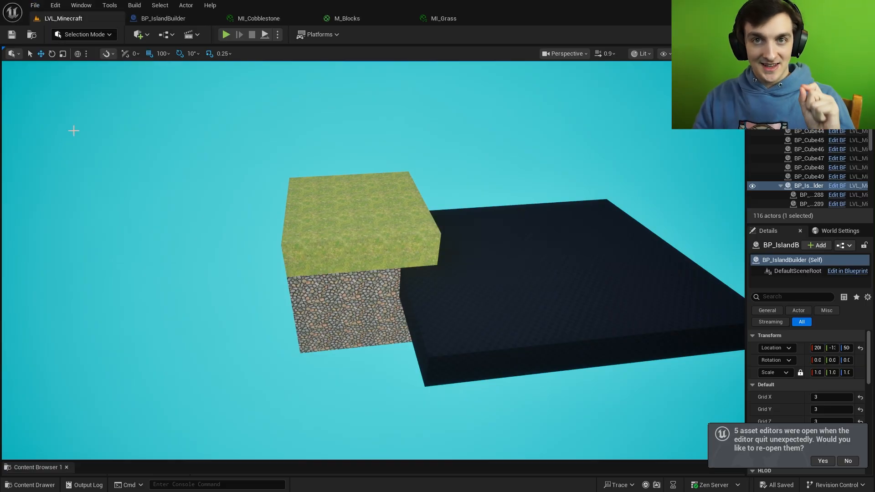
click(225, 34)
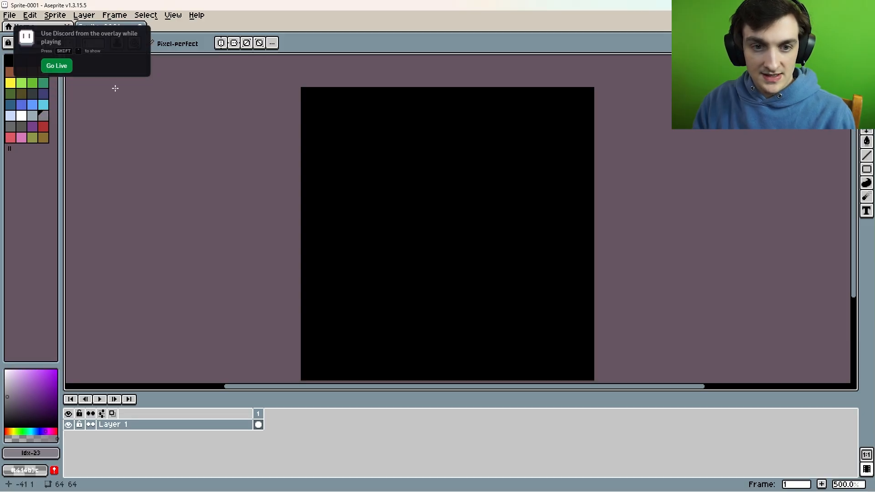
Shrink the sprite canvas to 32×32 via Canvas Size with -16 borders
click(54, 15)
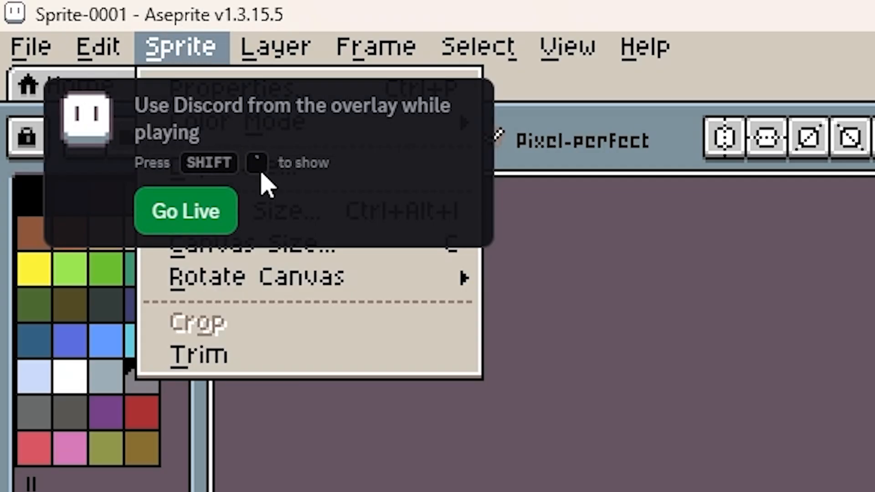
click(251, 243)
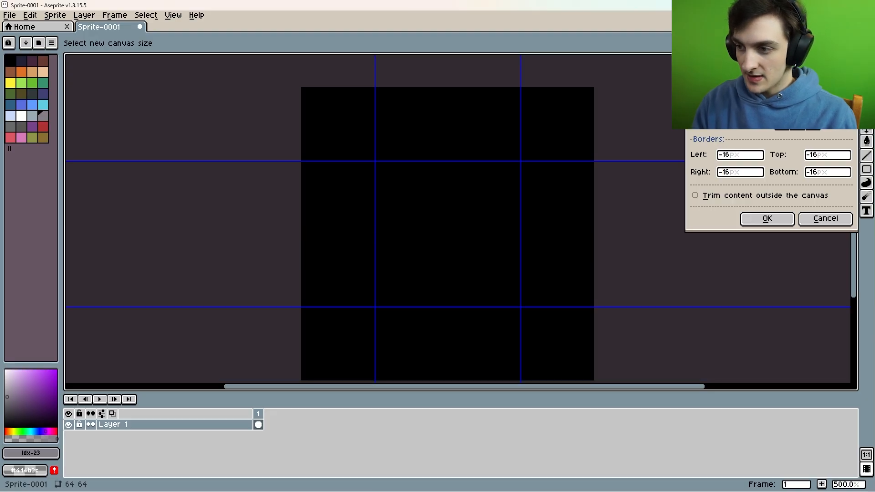
click(767, 218)
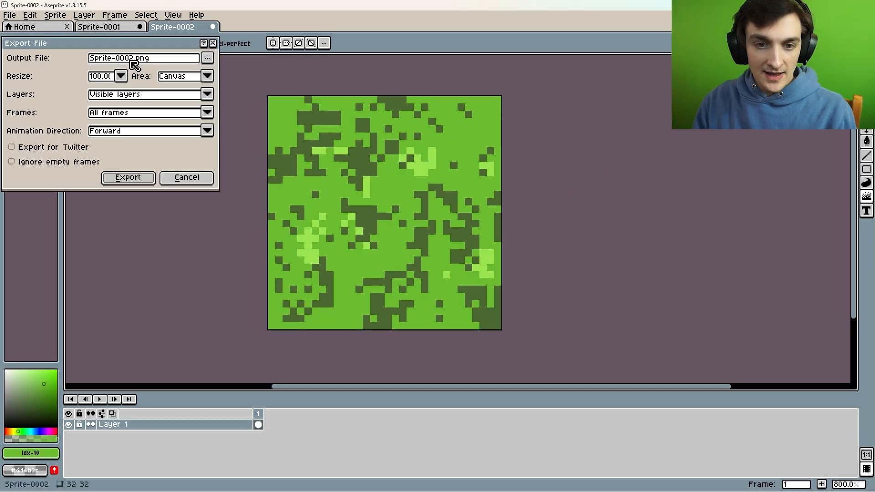
Export the grass texture as a PNG, choosing how the export path is stored
click(207, 58)
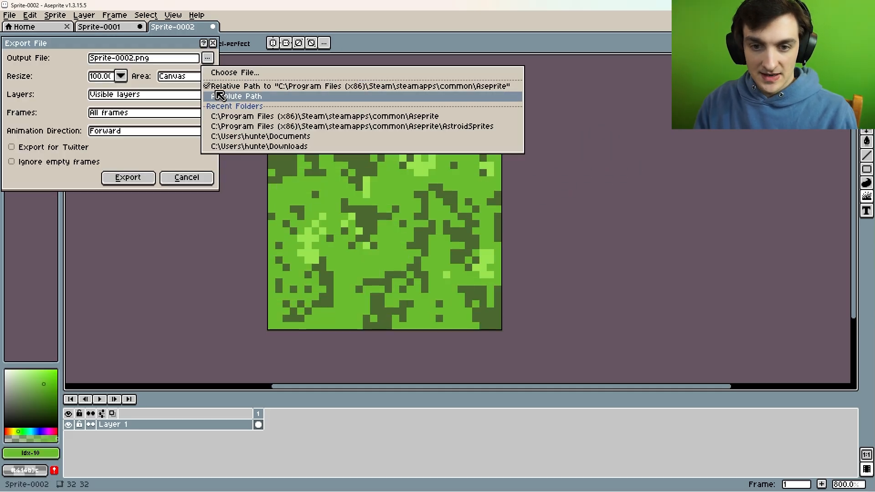
click(234, 72)
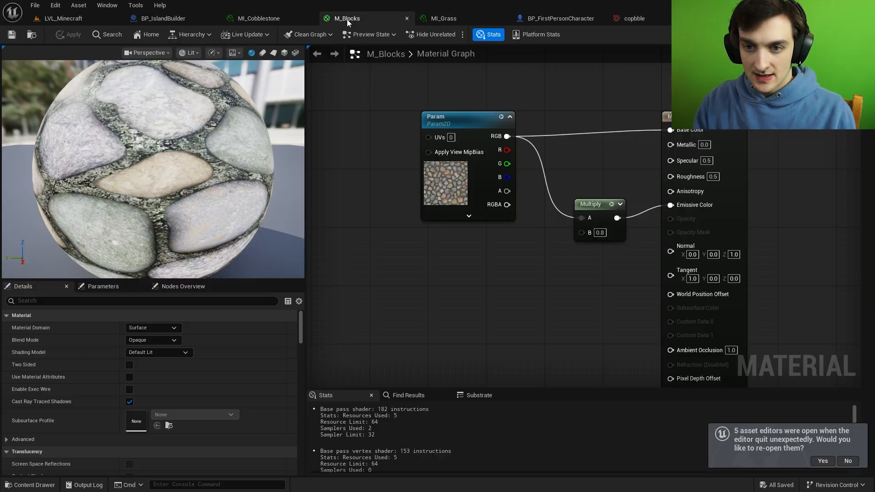
Assign the pixel-art T_Grass and cobblestone textures in M_Blocks and MI_Cobblestone
click(258, 18)
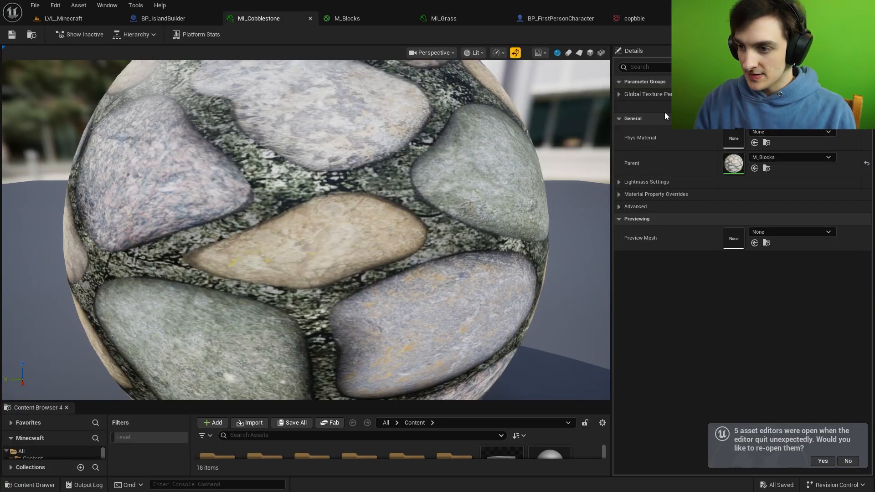
click(61, 18)
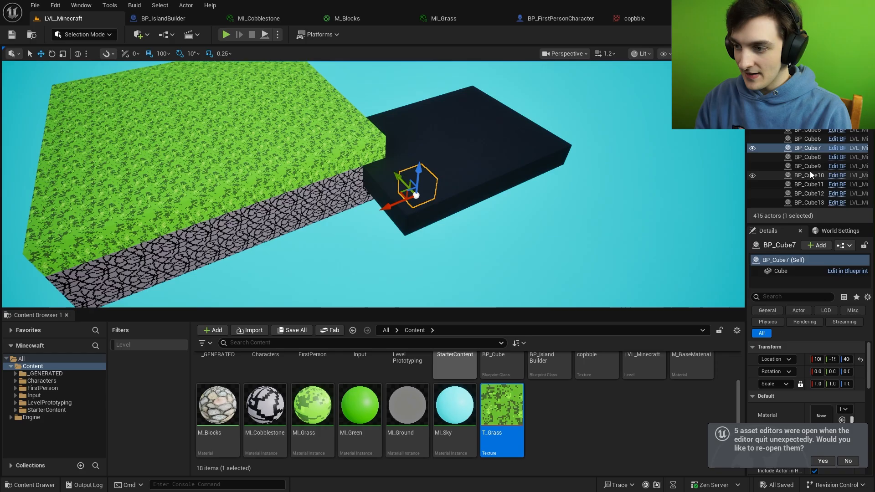
click(226, 34)
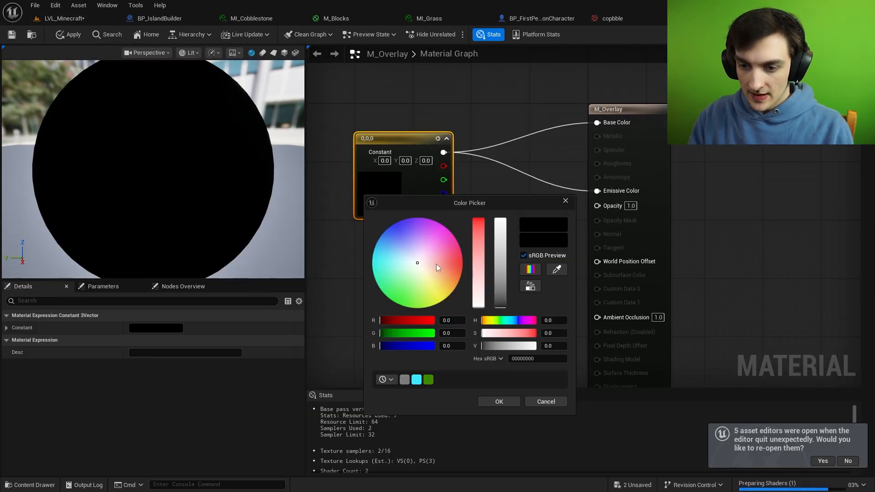
Confirm M_Overlay's base colour with sine-pulsing 0.3 opacity, set Translucent, and apply it
click(498, 401)
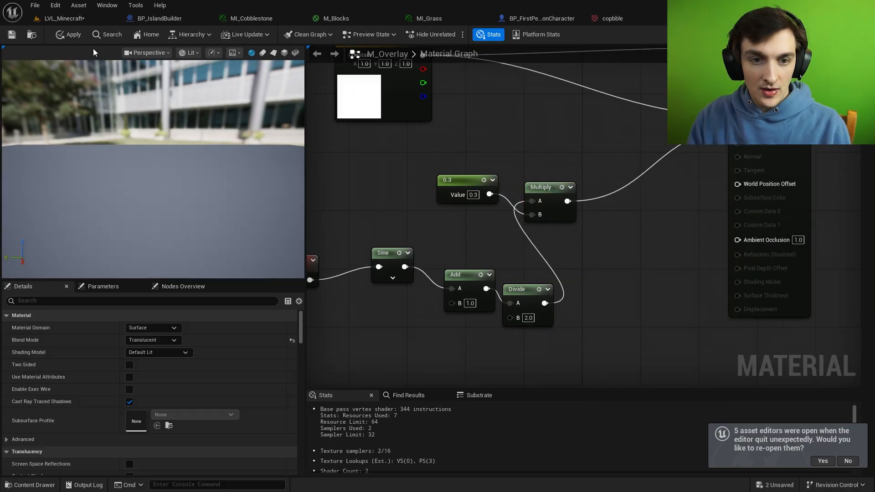
click(72, 34)
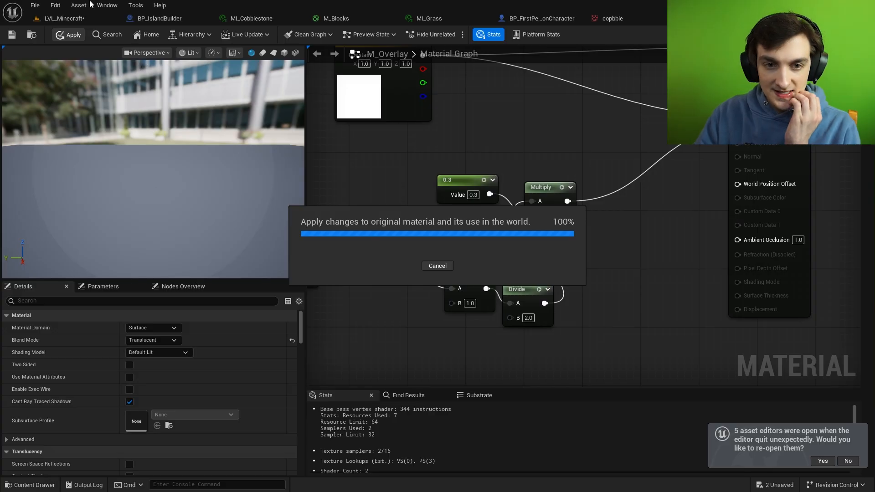
click(496, 18)
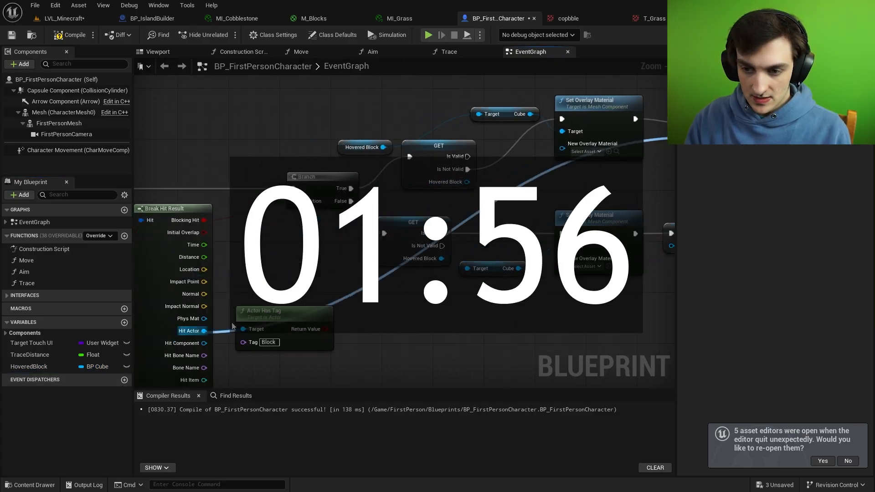
Wire Set Overlay Material in BP_FirstPersonCharacter and choose M_Overlay for the hovered block
click(61, 18)
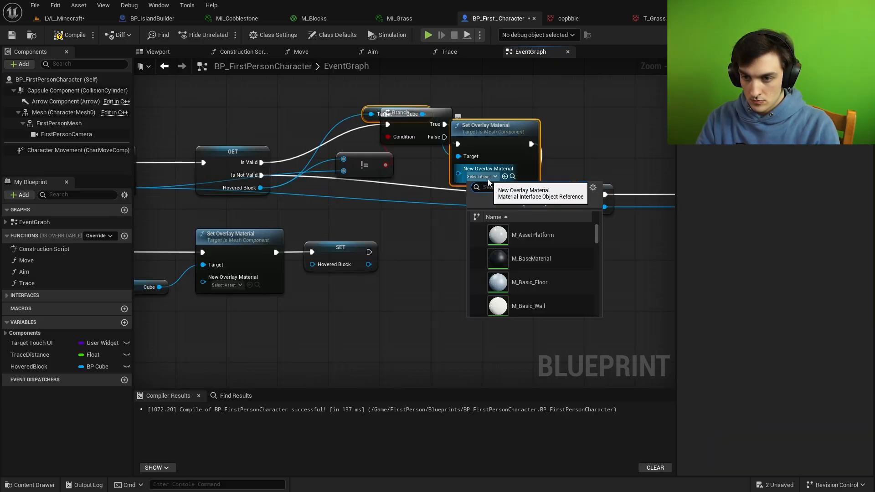
click(63, 17)
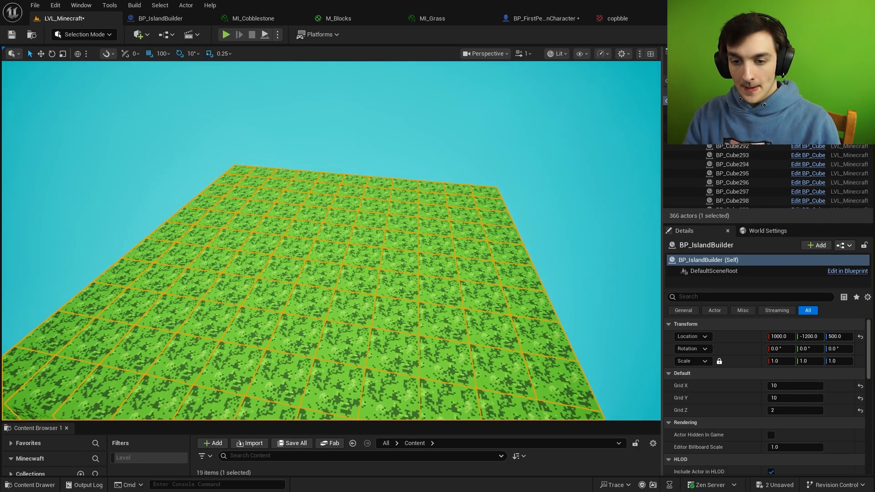
Save All modified assets, then select the island's Grid X width field
click(35, 5)
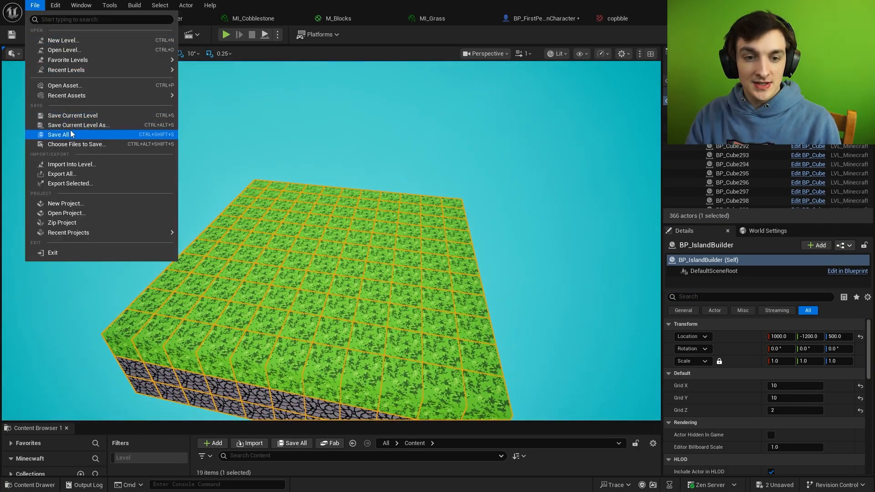
click(58, 135)
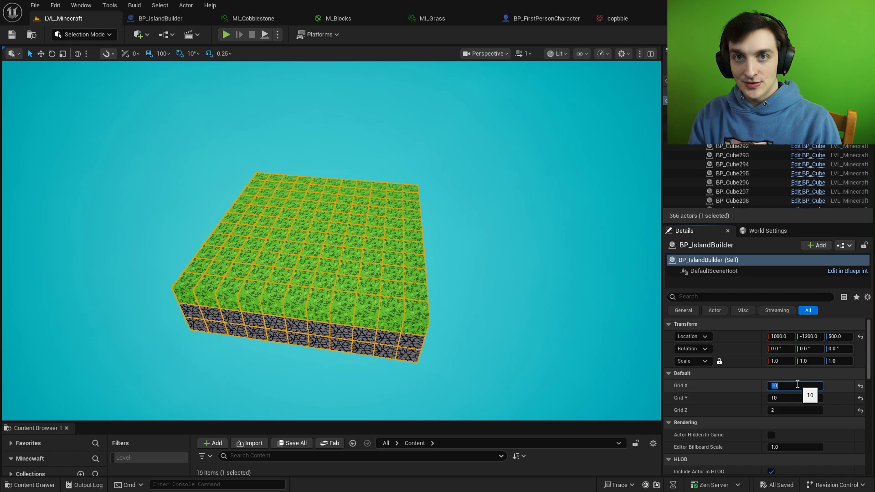
click(226, 34)
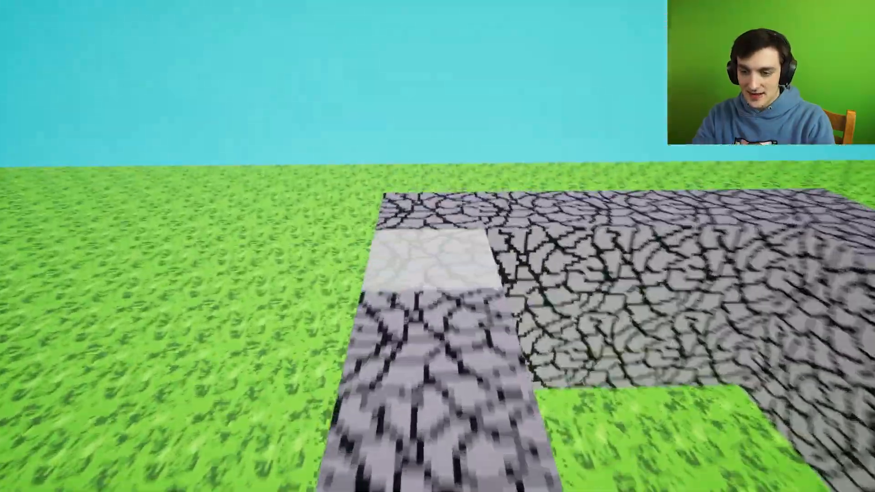
mouse_move(437, 246)
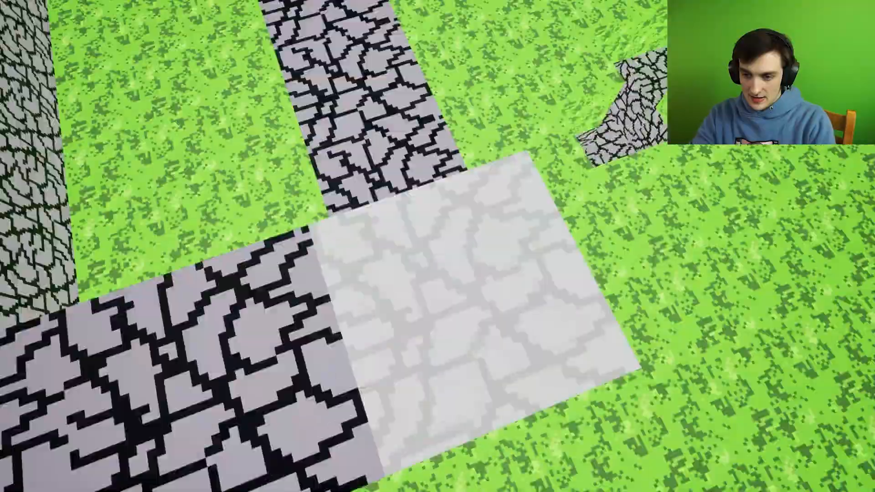
mouse_move(437, 246)
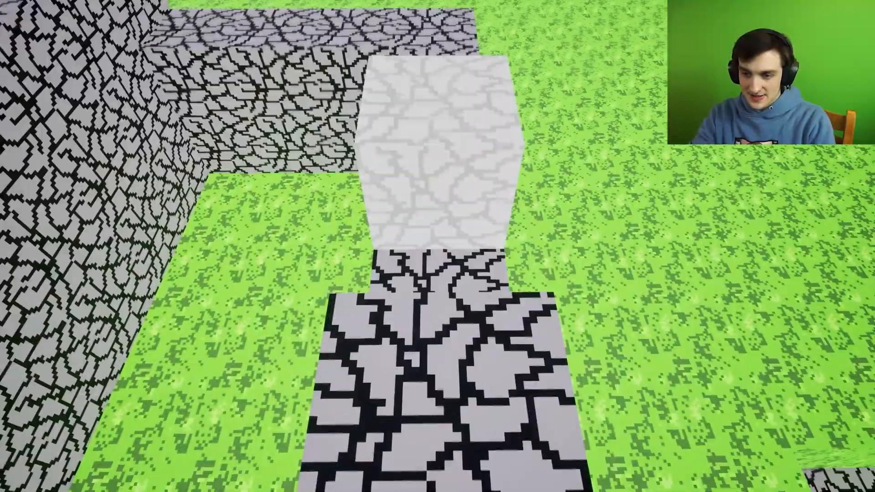